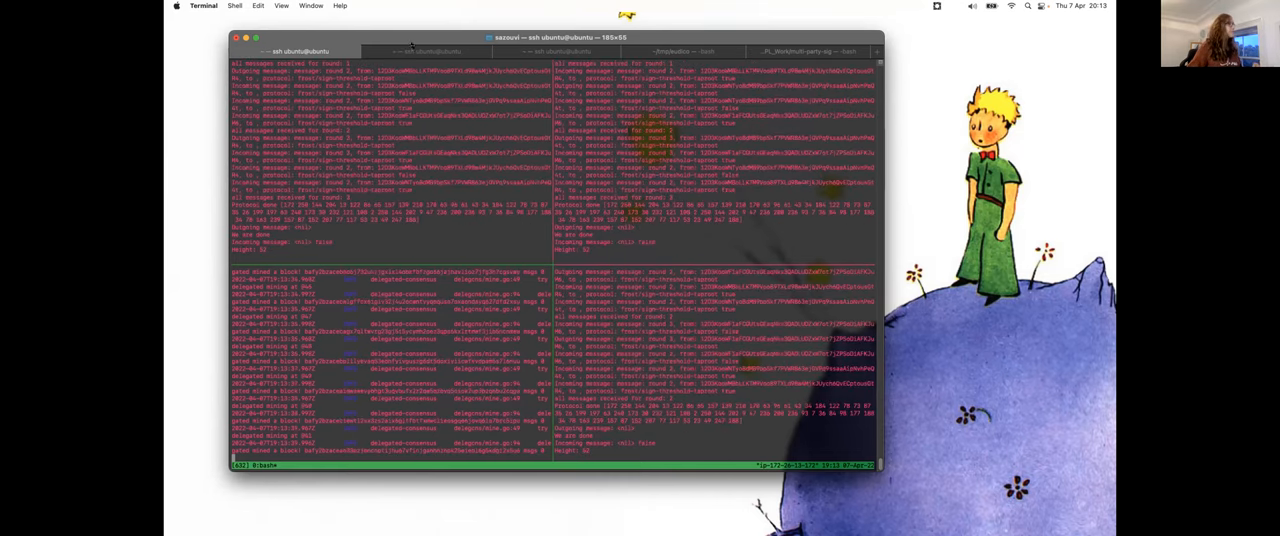
# - Read one node's checkpoint-transaction log, then return to the split view of all node logs
pyautogui.click(424, 52)
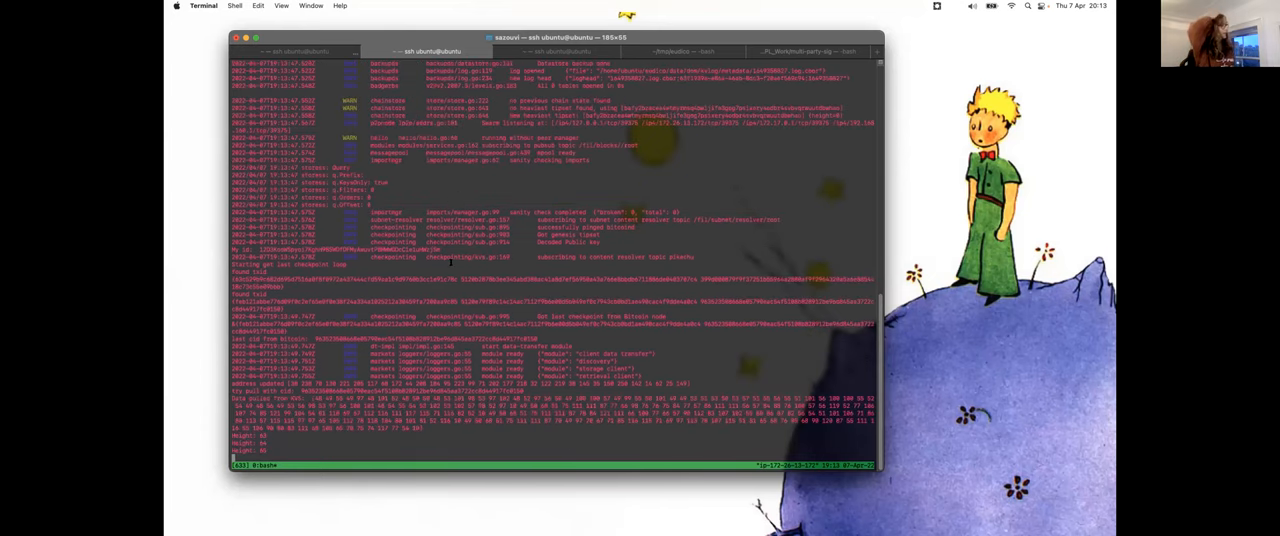
pyautogui.scroll(-3)
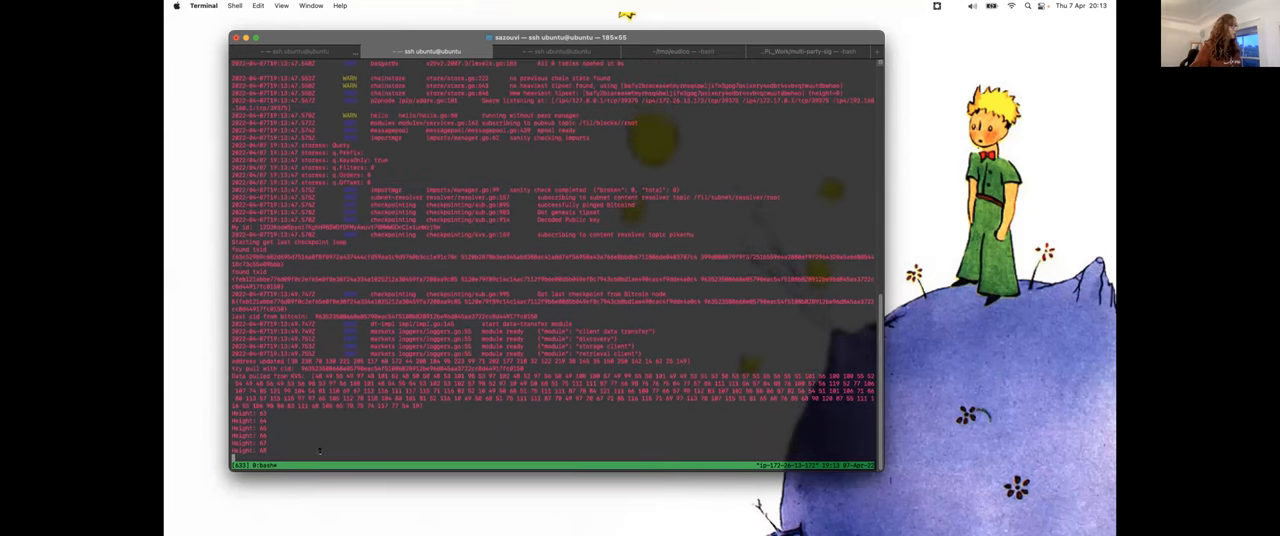
pyautogui.scroll(-3)
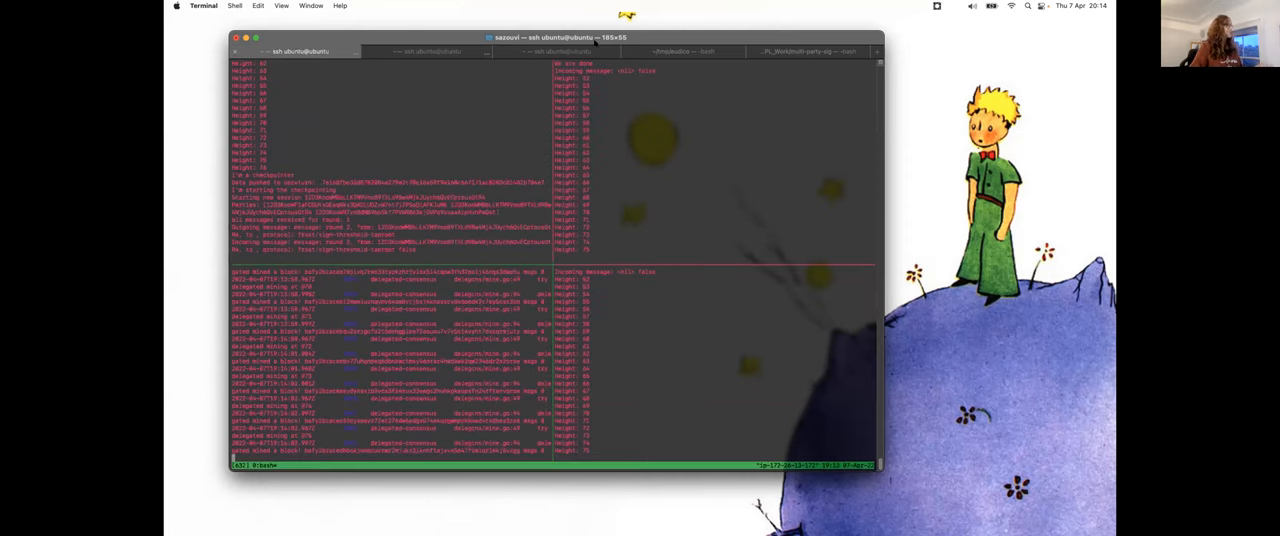
pyautogui.click(560, 52)
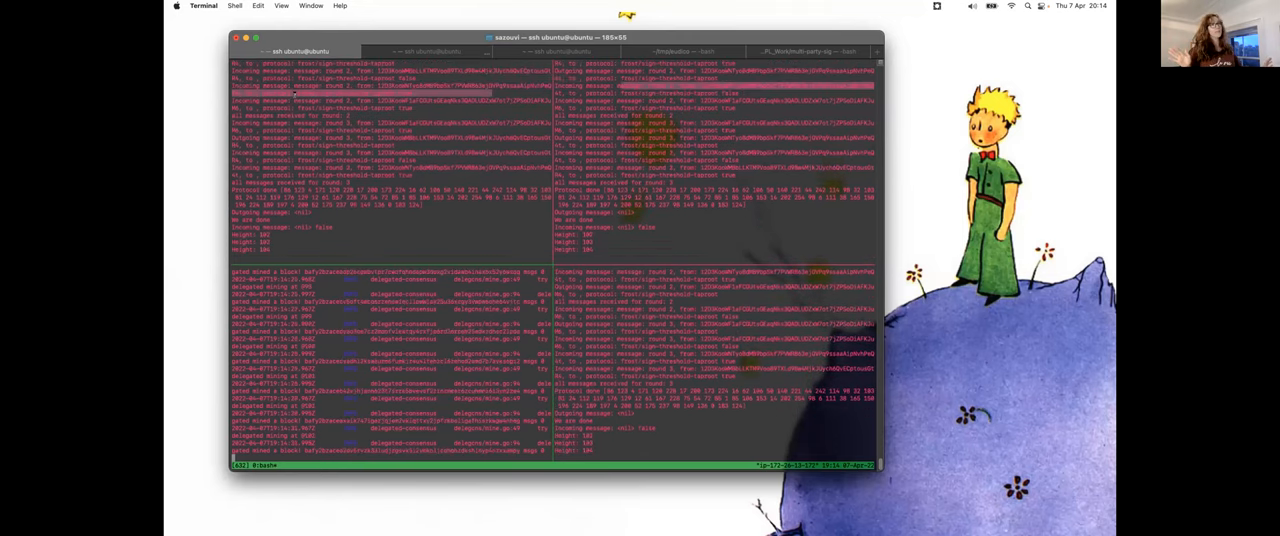
pyautogui.scroll(-3)
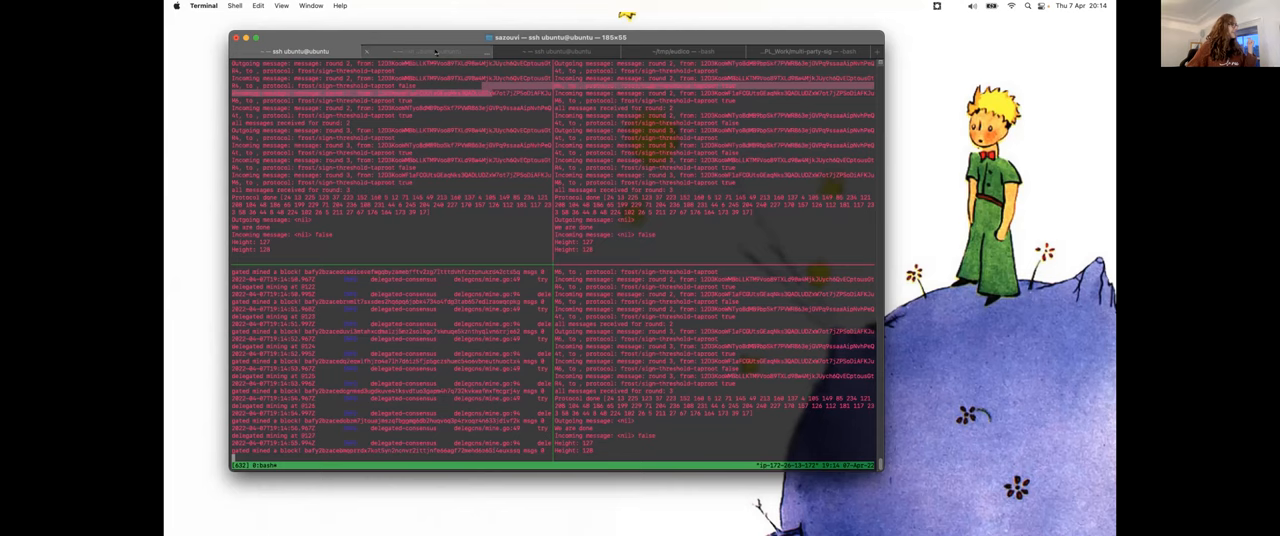
# - Read further down a single node's log of checkpoint transactions
pyautogui.click(430, 52)
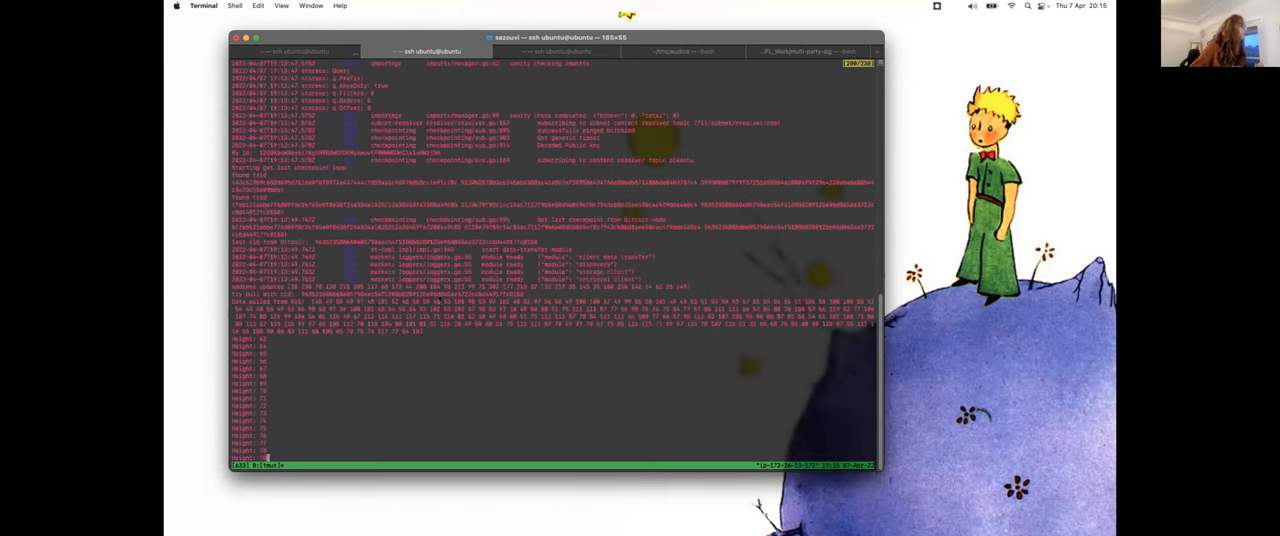
pyautogui.scroll(-3)
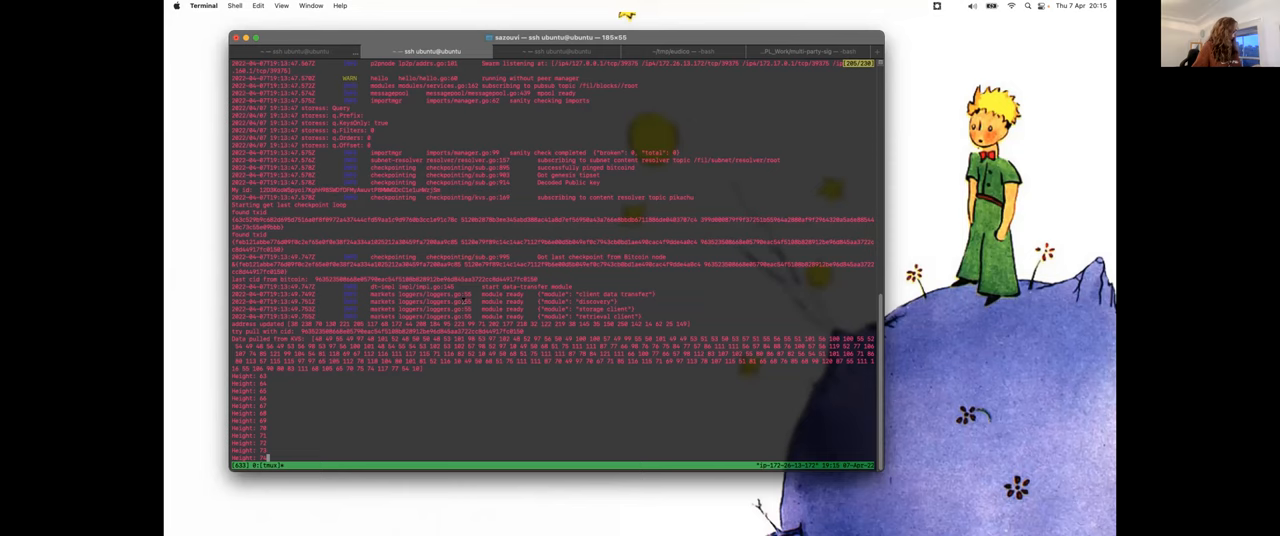
pyautogui.scroll(-3)
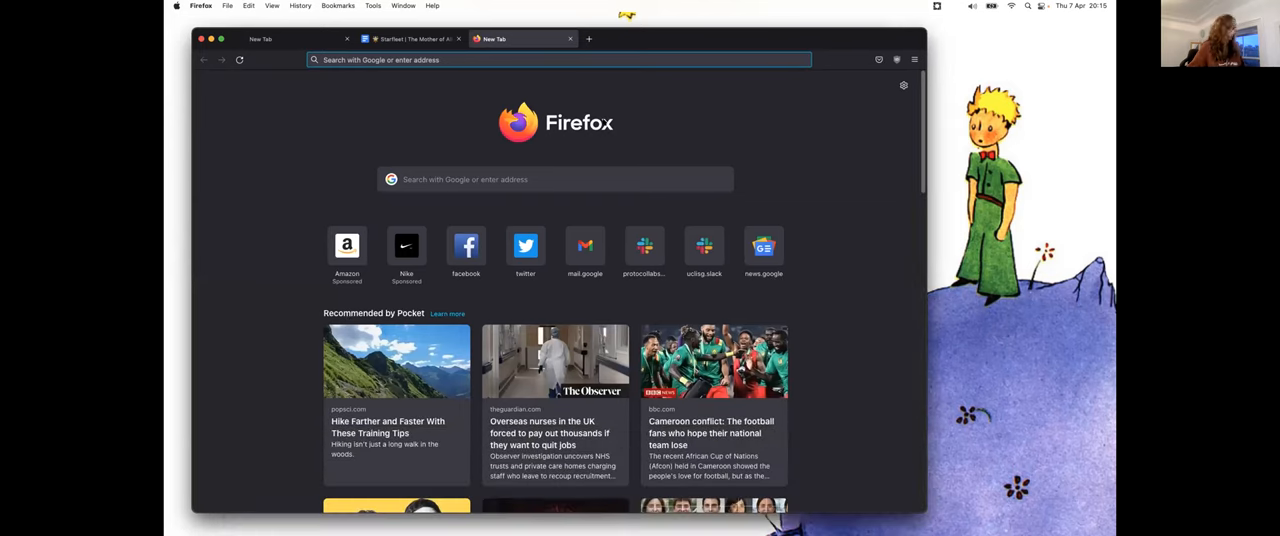
# - Search 'bitcoin testnet explorer' and open the Blockchain.com Bitcoin Testnet explorer result
pyautogui.write('bitcoin+testnet+explorer')
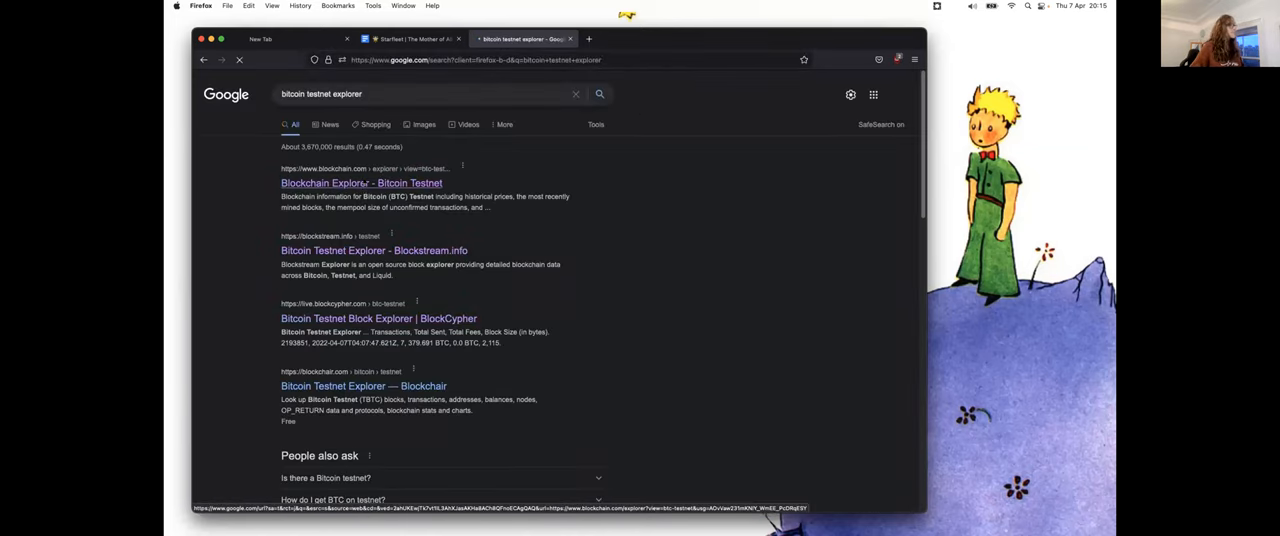
pyautogui.click(360, 184)
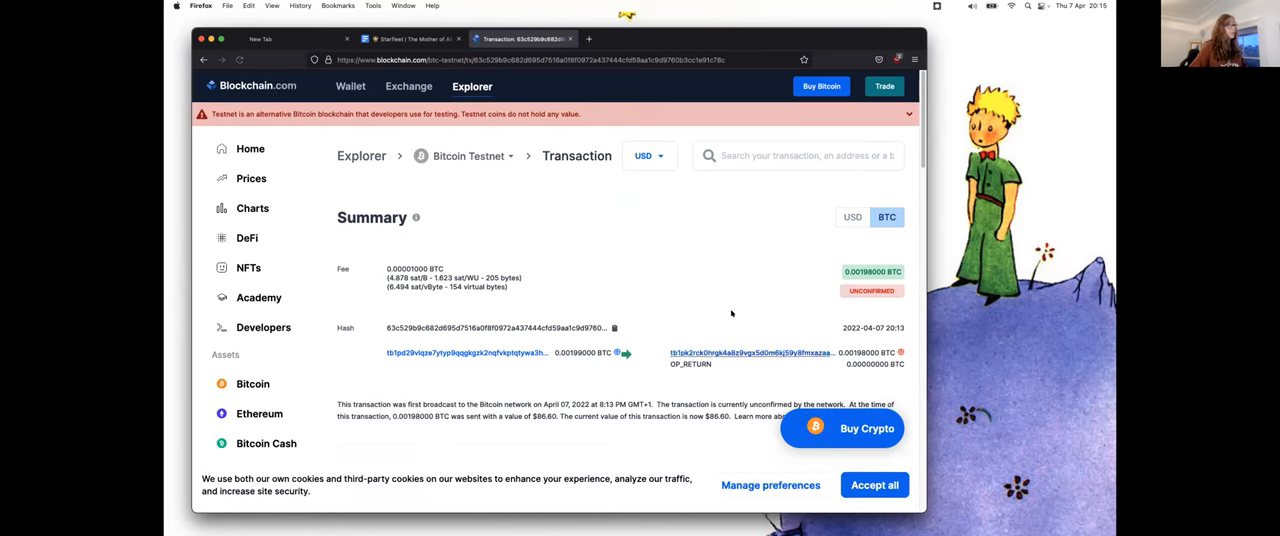
# - Review the checkpoint transaction summary and follow one of its addresses
pyautogui.scroll(-3)
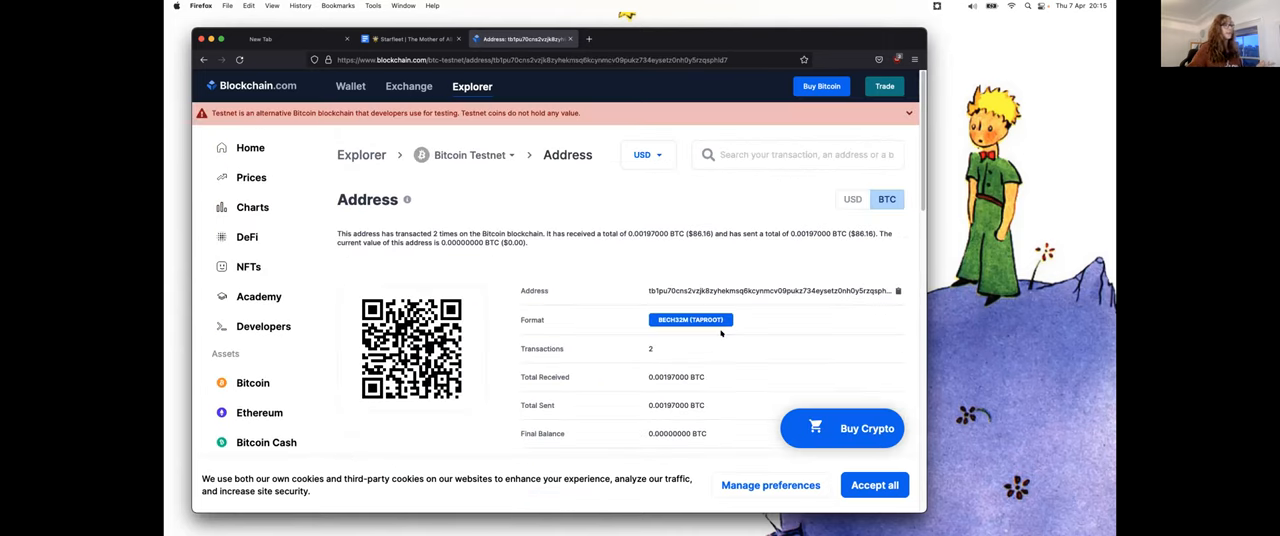
pyautogui.scroll(-3)
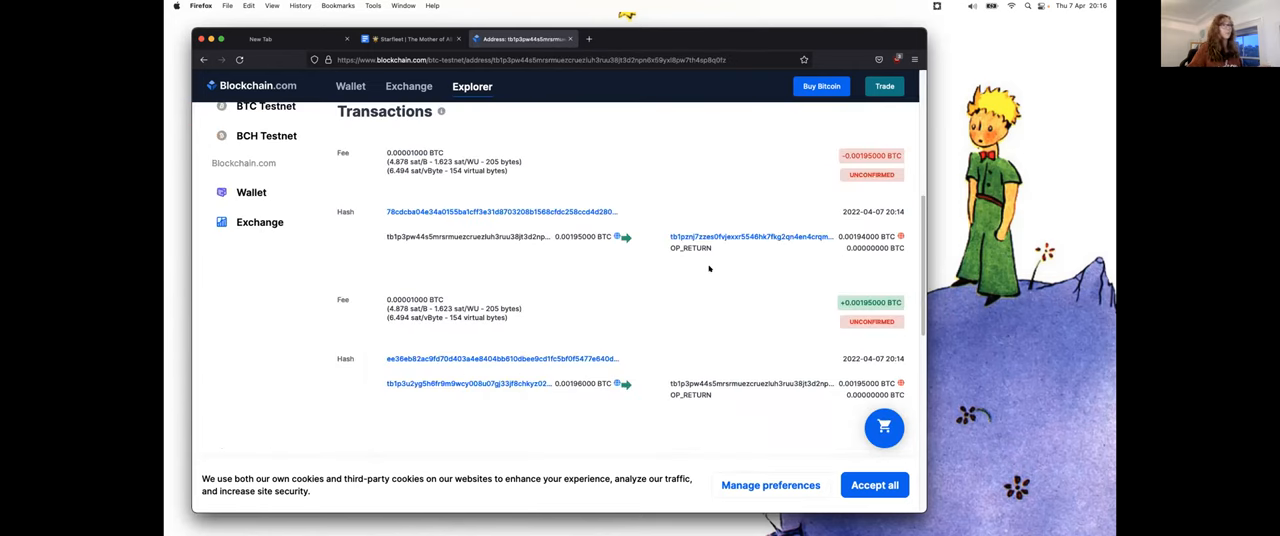
pyautogui.click(748, 238)
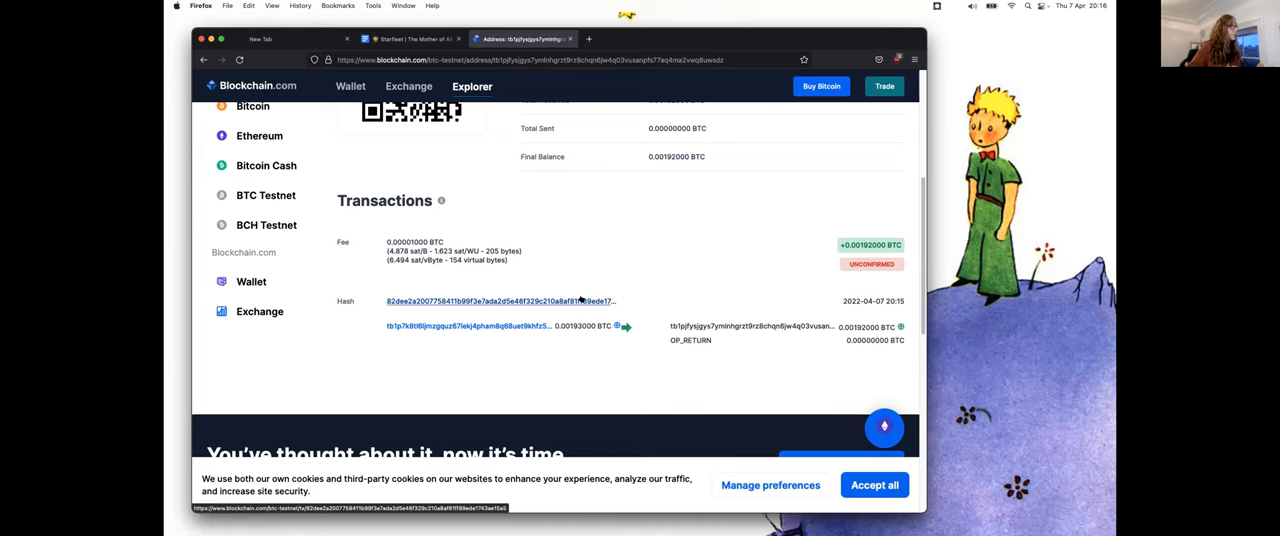
# - Open that address's transaction and view its Outputs section with the OP_RETURN output
pyautogui.click(500, 300)
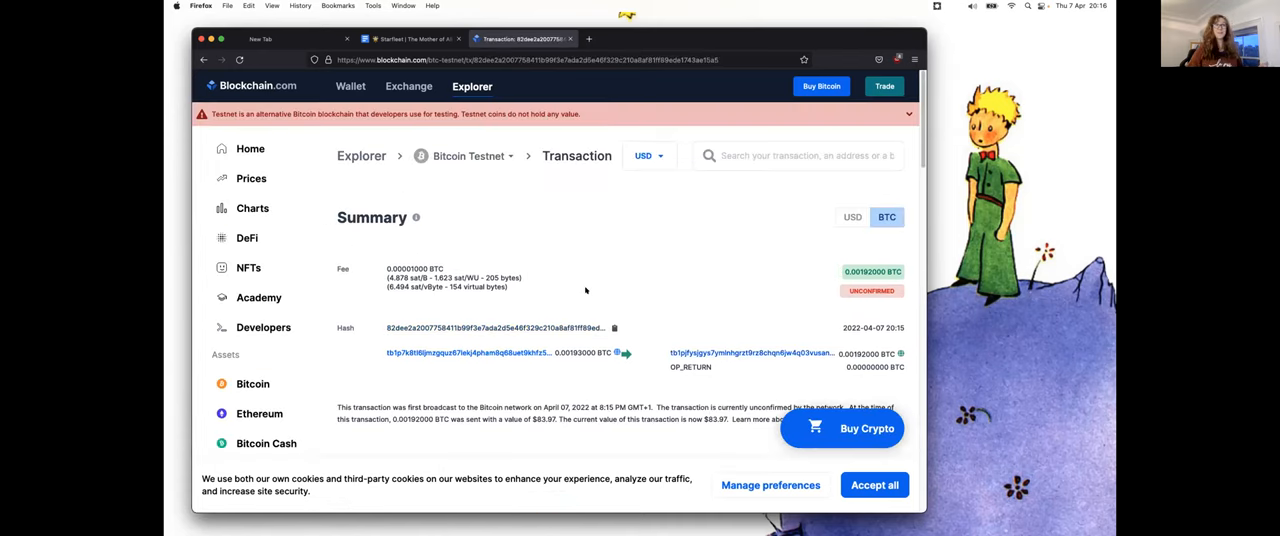
pyautogui.scroll(-3)
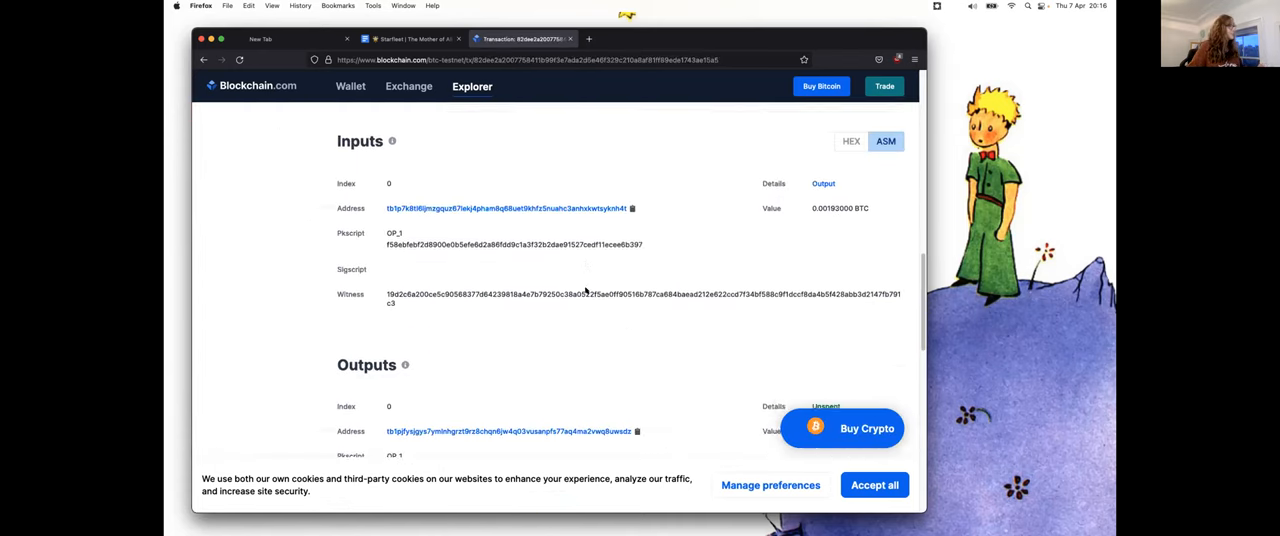
pyautogui.scroll(-3)
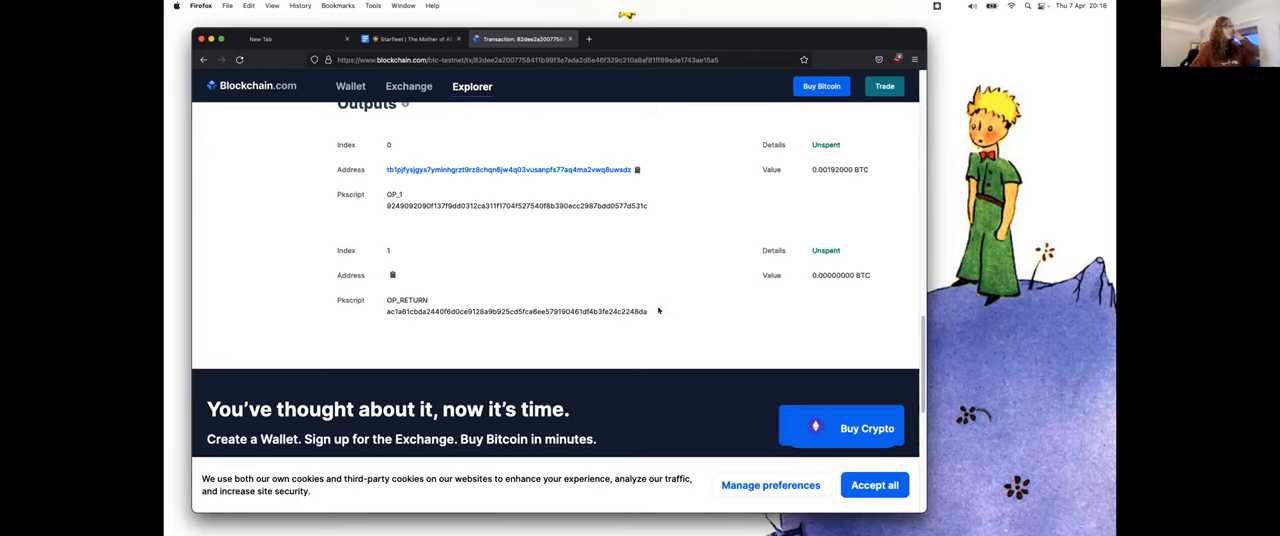